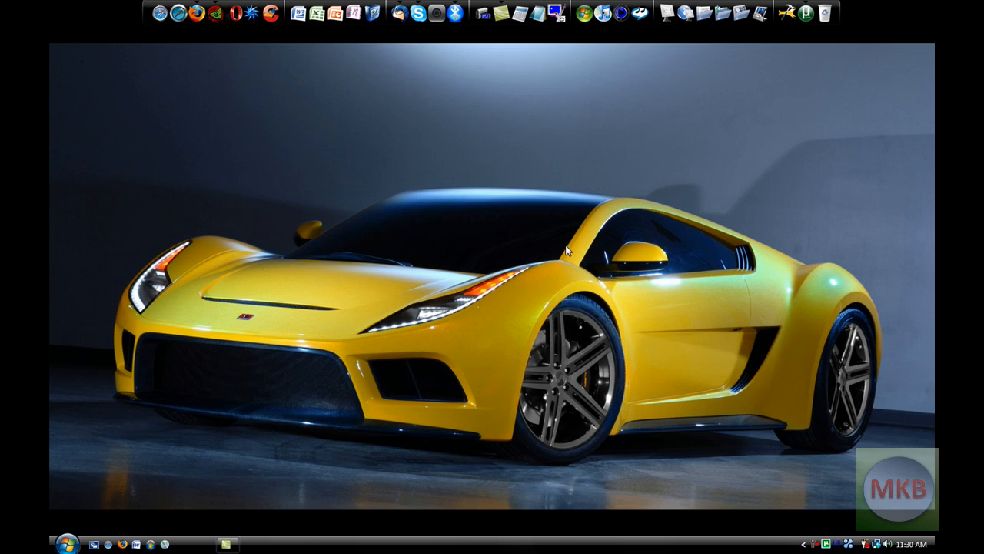
pyautogui.moveTo(542, 153)
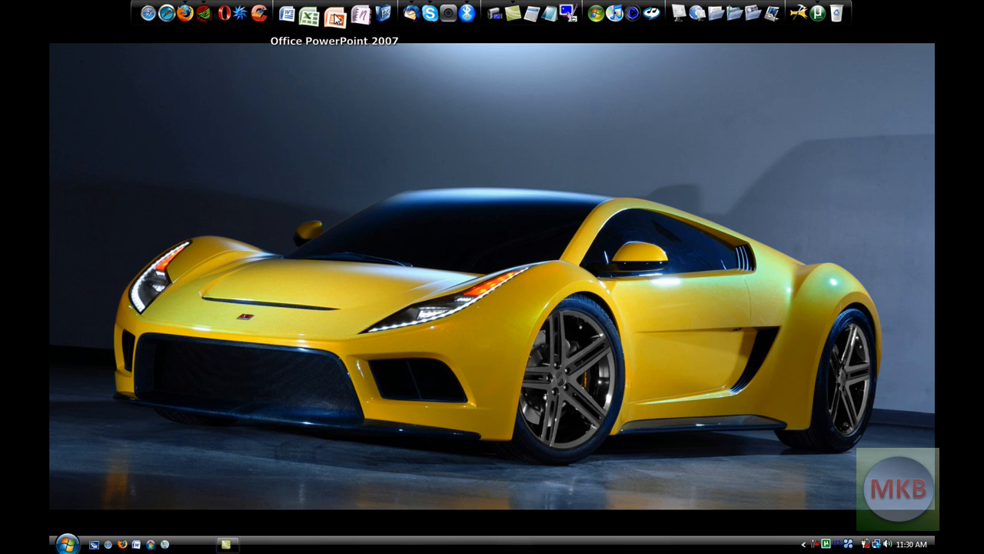
pyautogui.moveTo(485, 296)
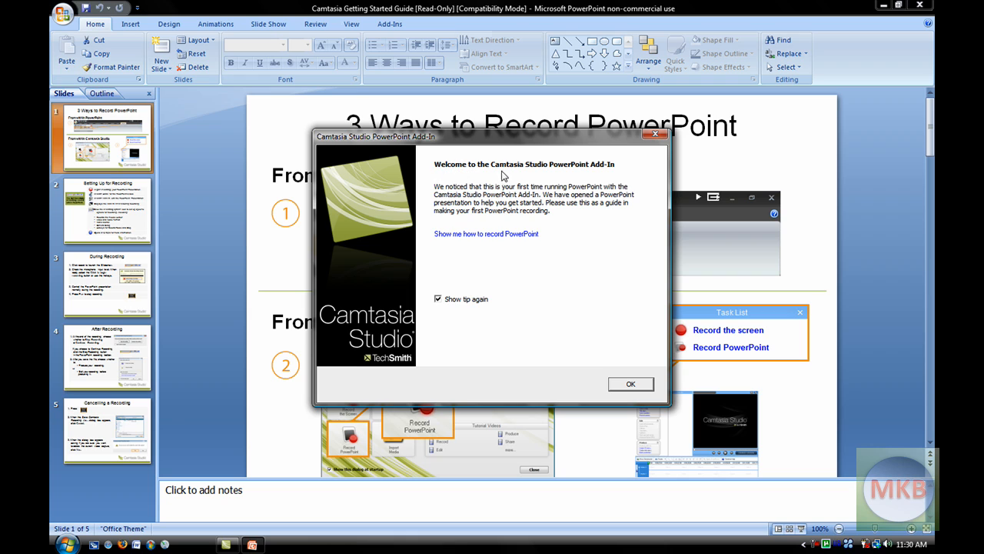
pyautogui.moveTo(560, 222)
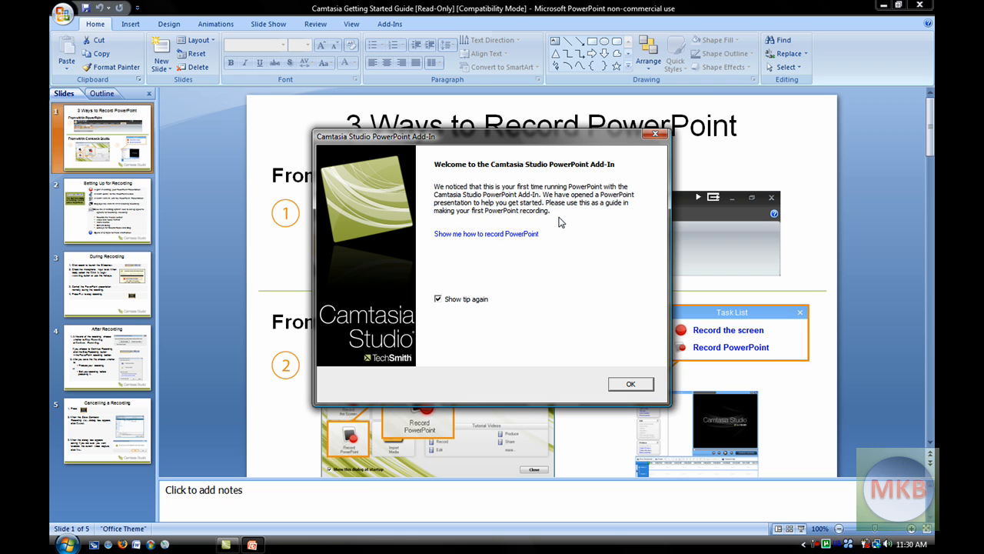
pyautogui.moveTo(560, 194)
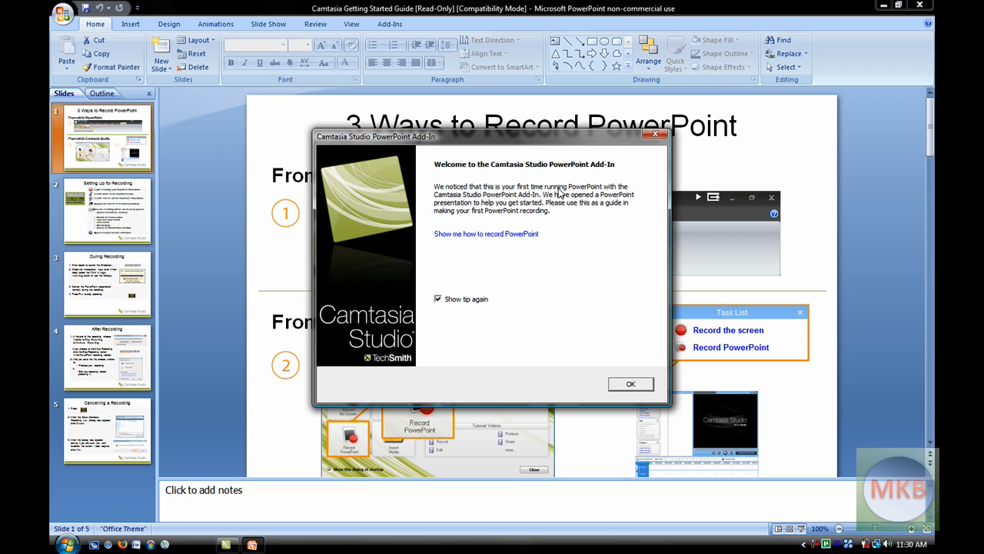
pyautogui.moveTo(648, 192)
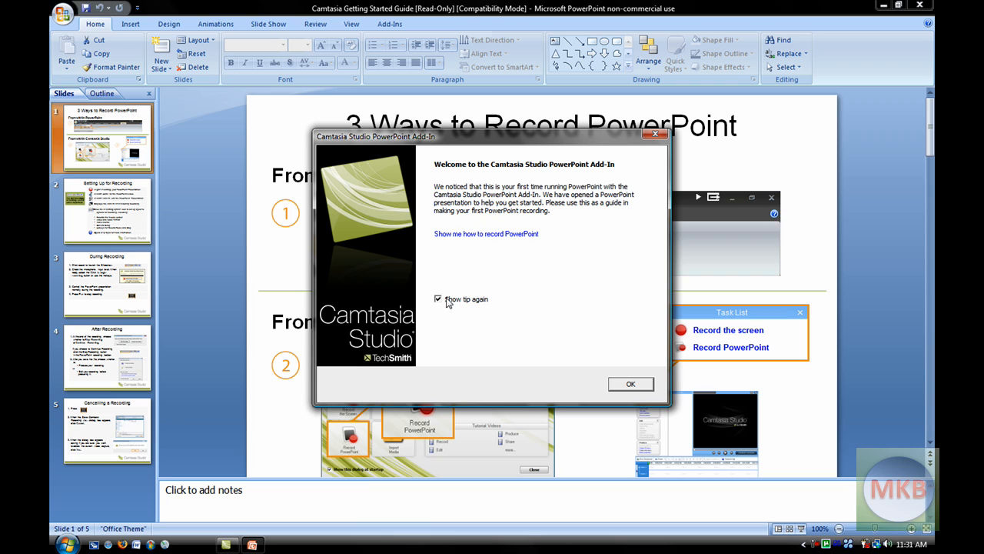
# Turn off 'Show tip again' in the Camtasia add-in welcome dialog and dismiss it
pyautogui.click(438, 300)
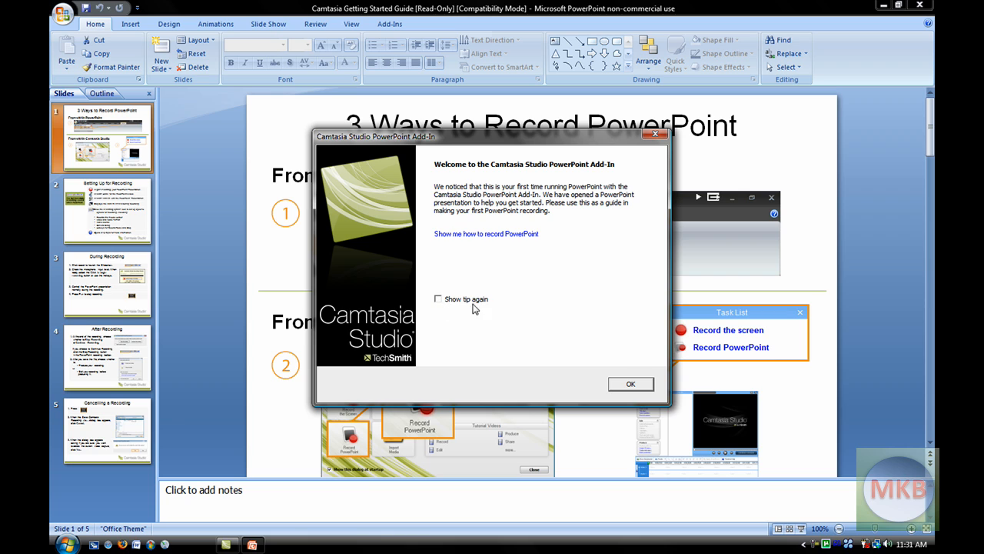
pyautogui.click(631, 384)
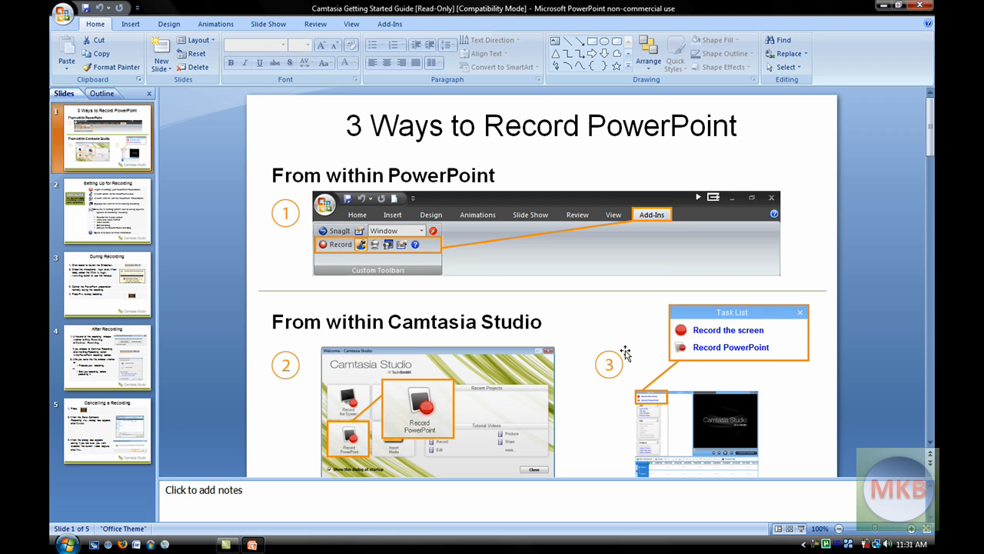
pyautogui.moveTo(236, 194)
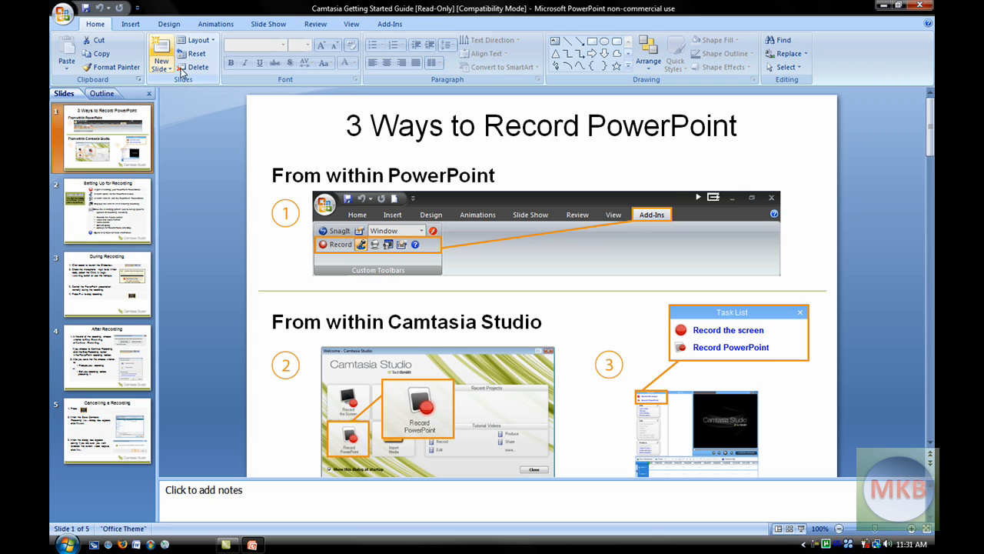
pyautogui.moveTo(423, 419)
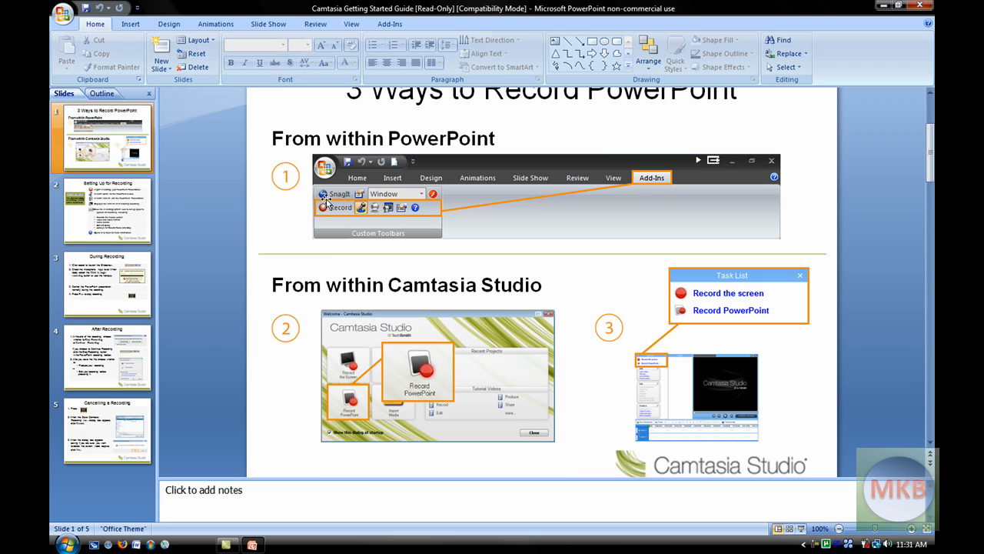
# Close the Camtasia Getting Started Guide presentation and exit PowerPoint
pyautogui.click(64, 14)
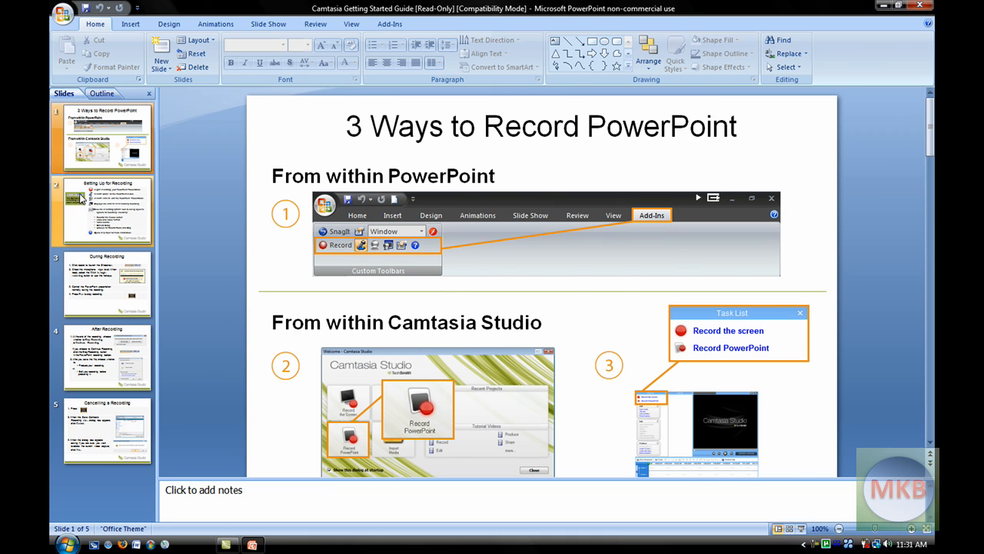
pyautogui.click(107, 210)
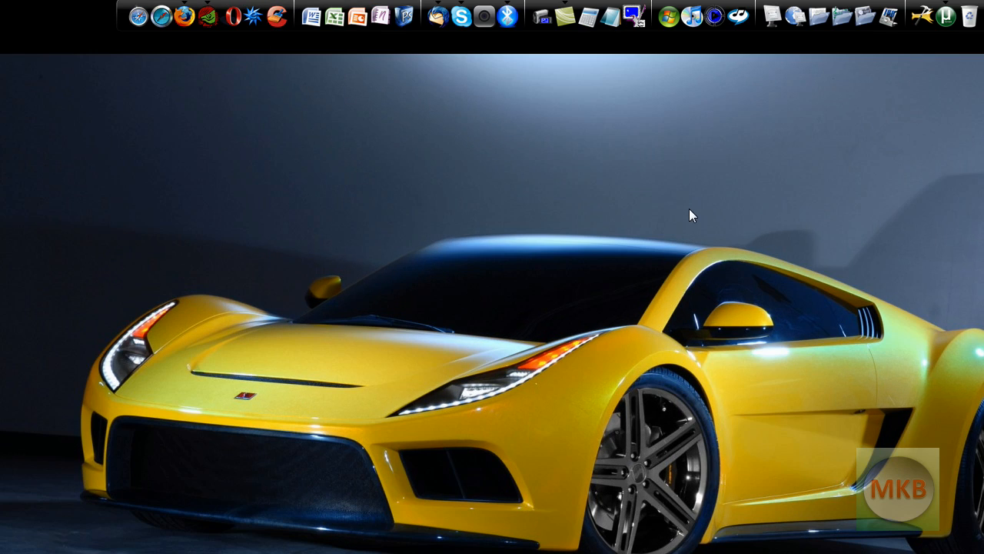
pyautogui.moveTo(477, 165)
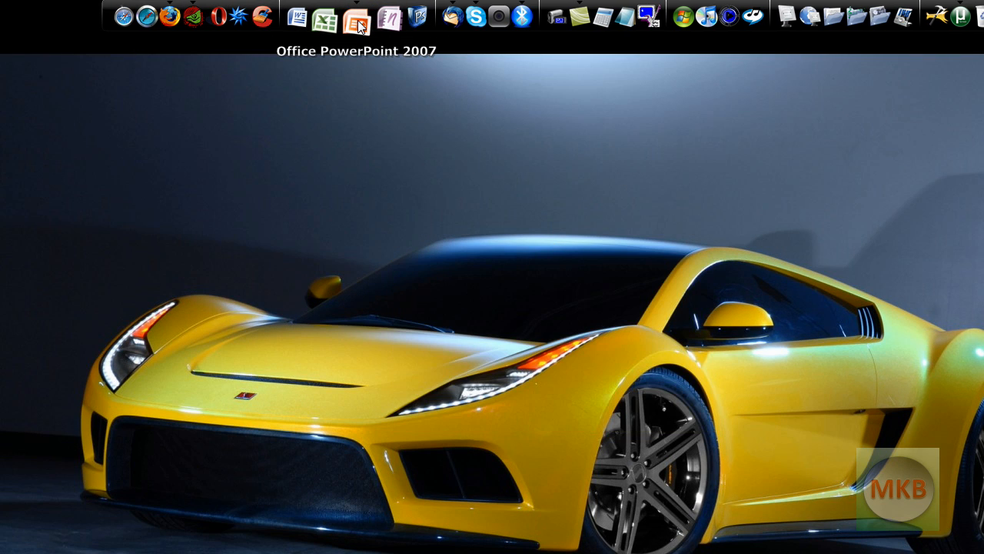
# Launch Office PowerPoint 2007 from the desktop dock icon
pyautogui.click(356, 21)
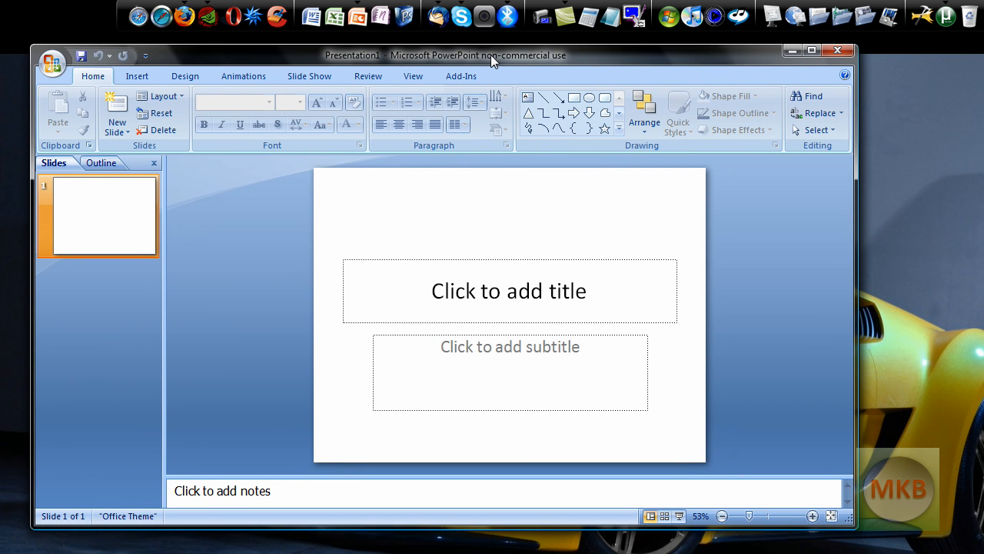
# Show the Add-Ins tab with Camtasia's Record, Record Camera and Camera Preview buttons
pyautogui.click(461, 75)
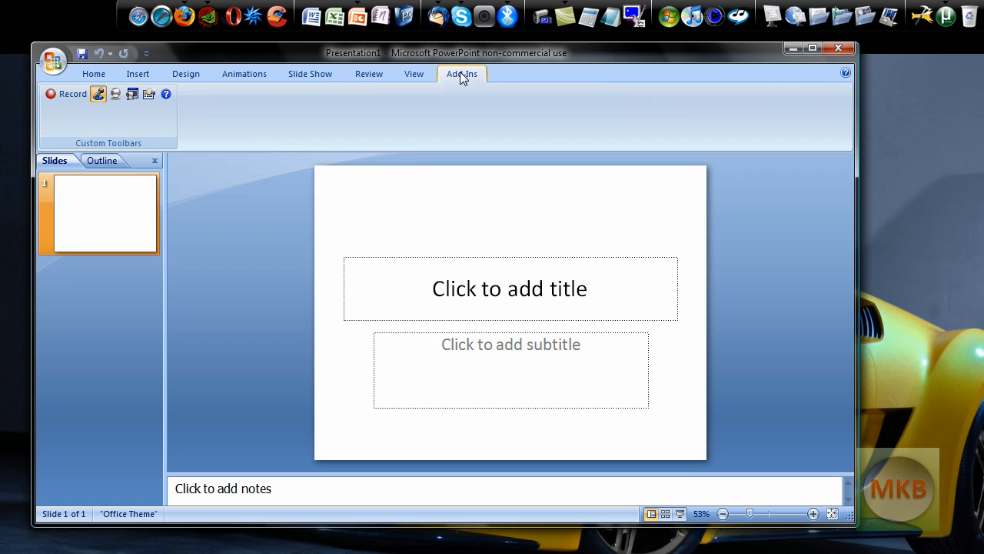
pyautogui.moveTo(72, 94)
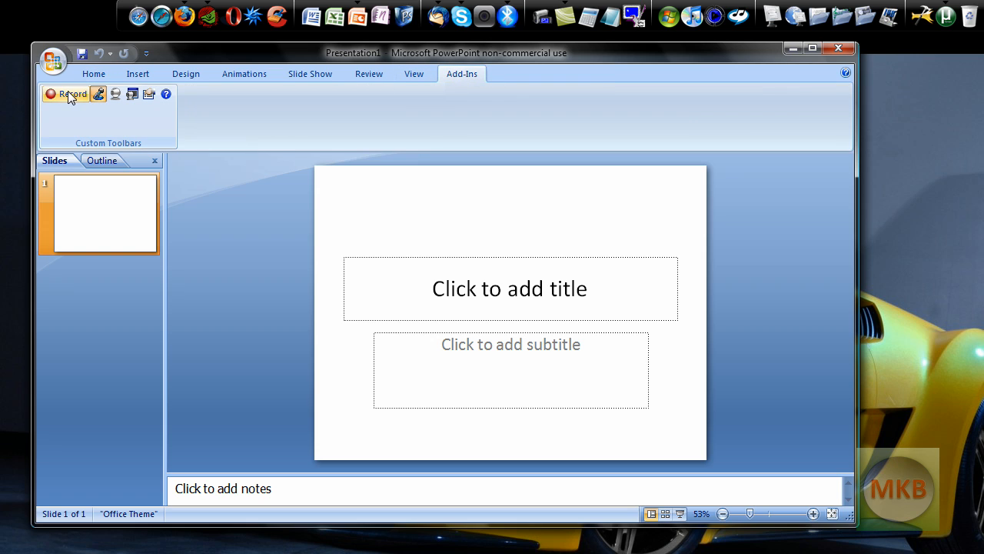
pyautogui.moveTo(115, 94)
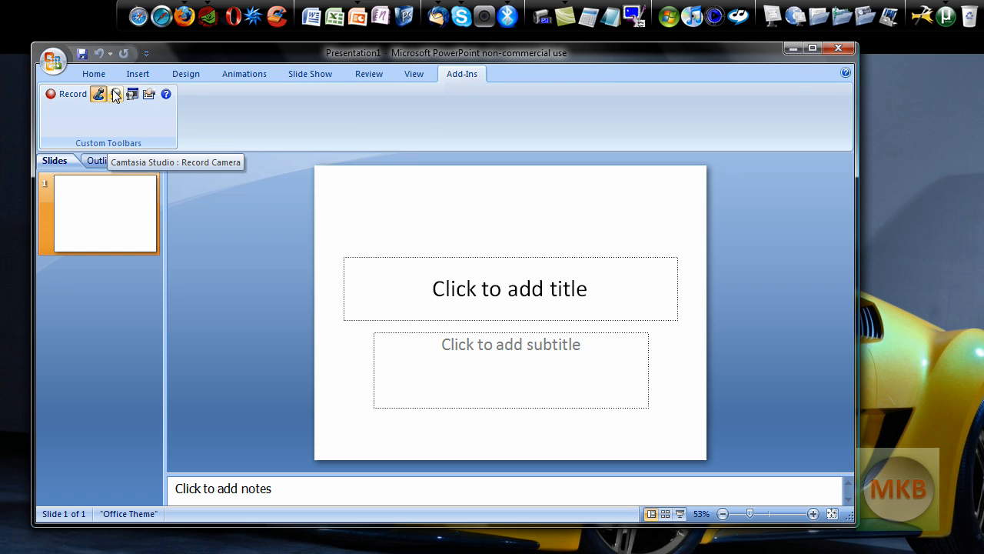
pyautogui.moveTo(132, 93)
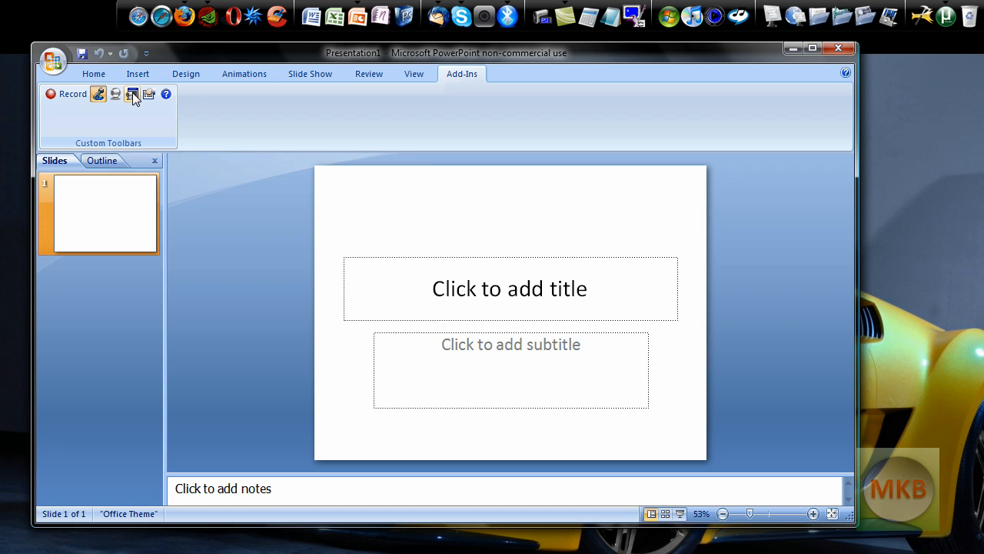
pyautogui.moveTo(132, 94)
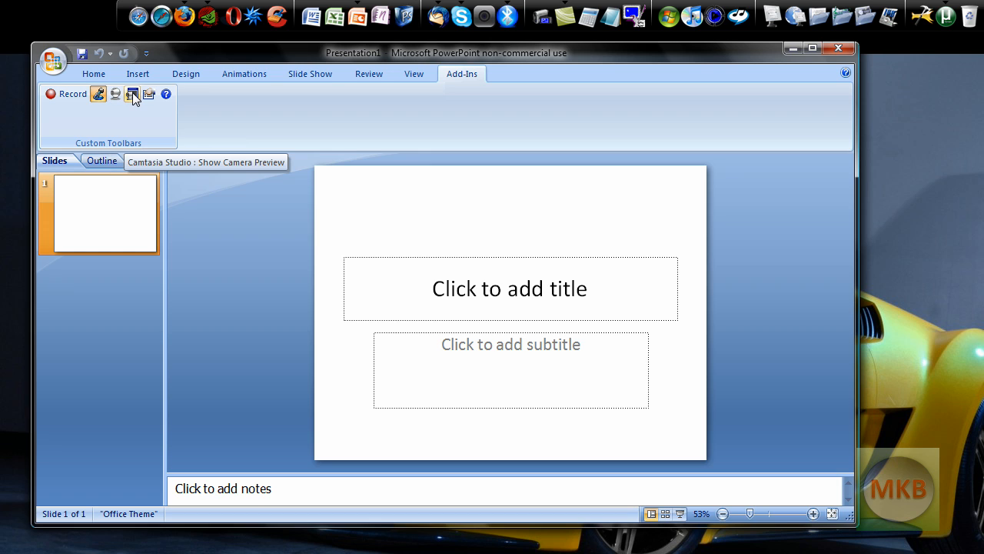
pyautogui.click(132, 93)
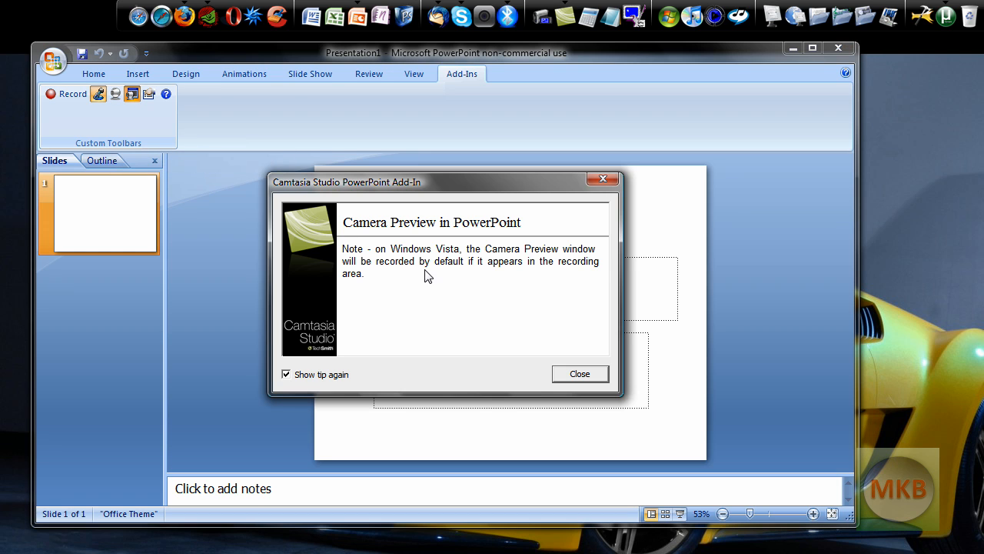
pyautogui.moveTo(400, 276)
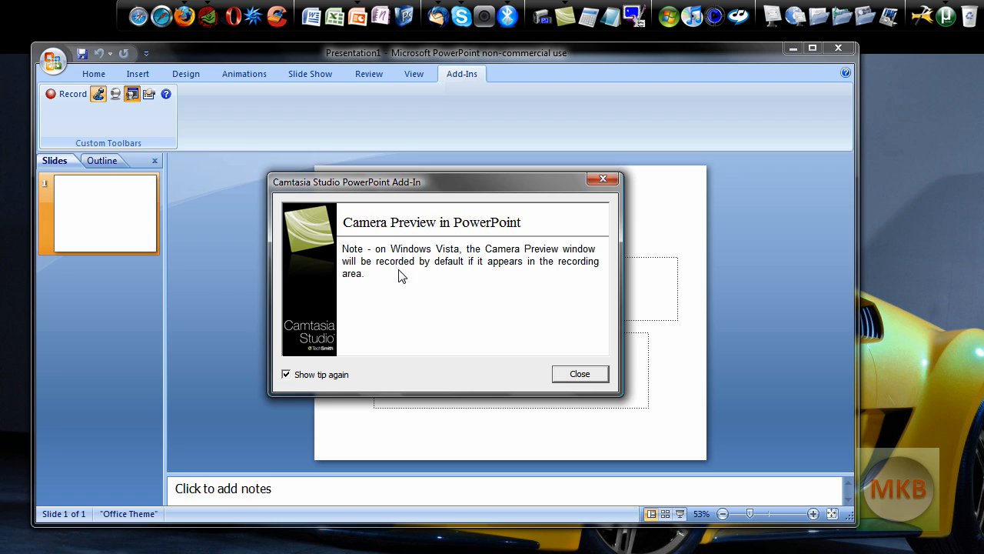
pyautogui.moveTo(455, 253)
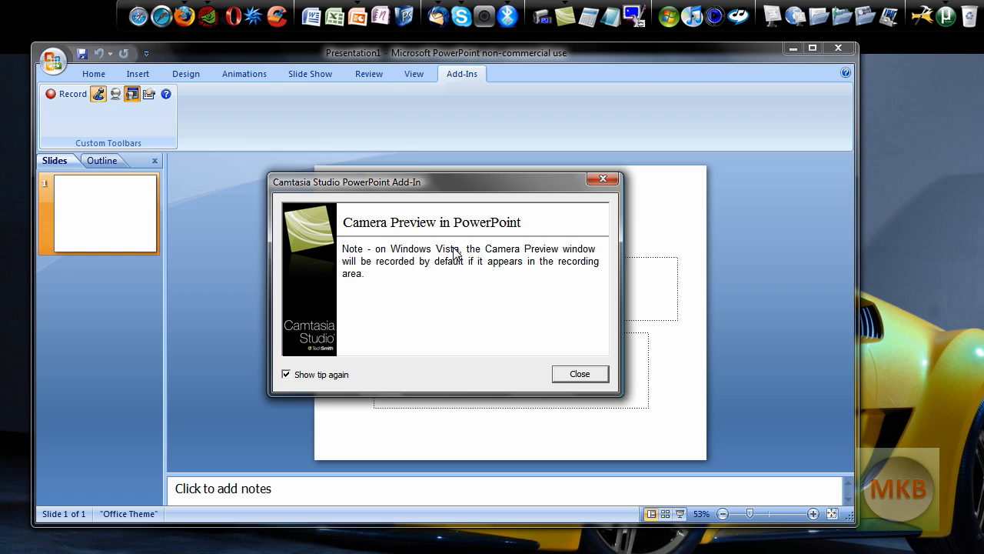
pyautogui.moveTo(422, 267)
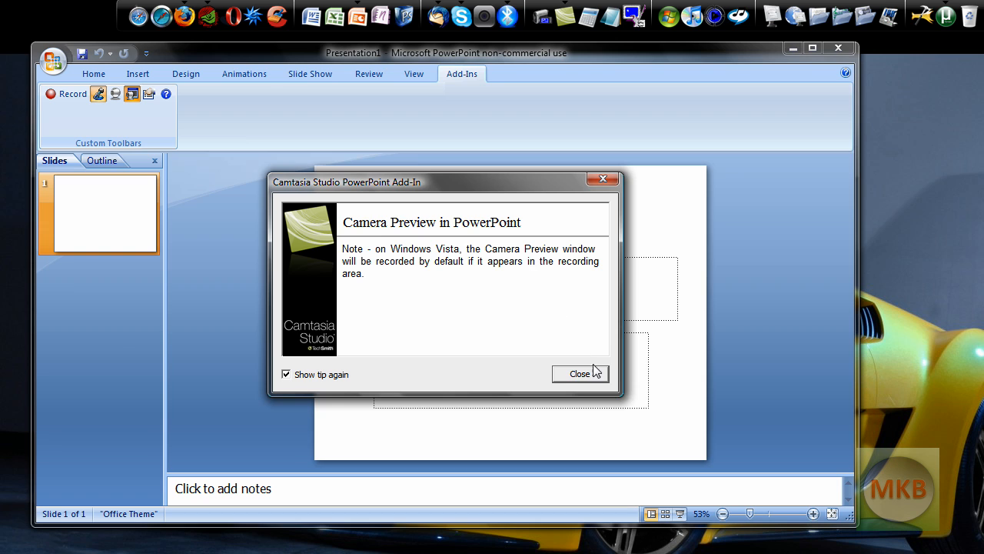
pyautogui.click(579, 374)
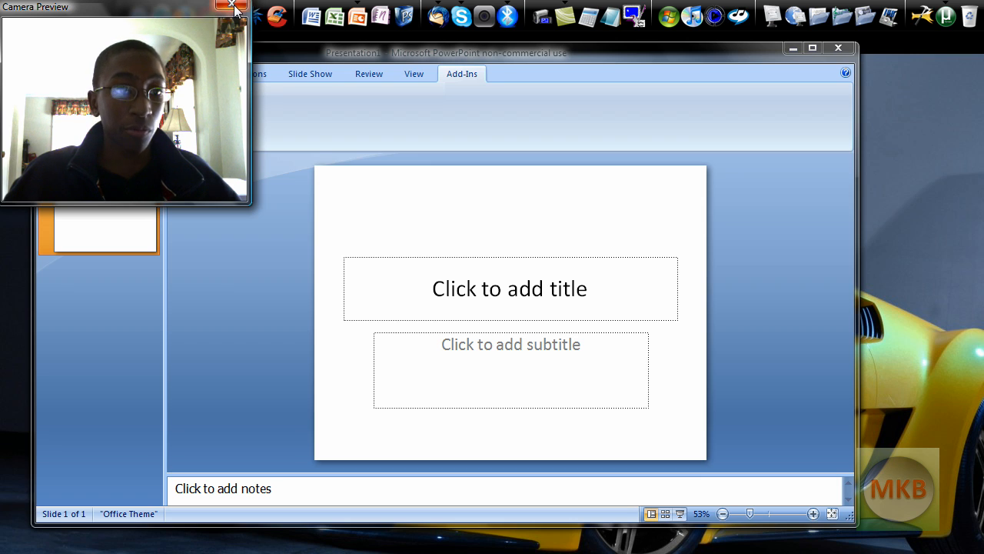
pyautogui.click(233, 6)
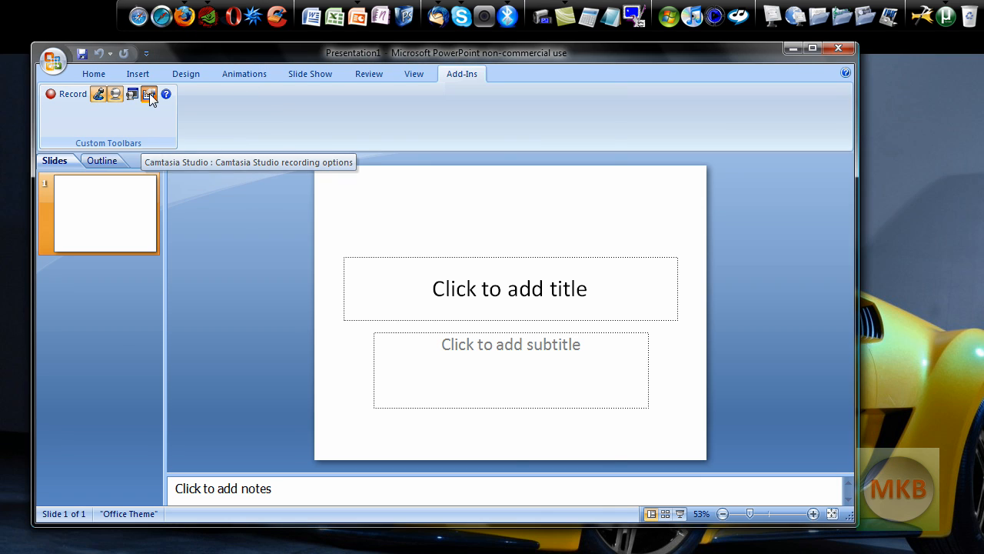
# Check the Camtasia recording options button, then close the blank presentation and PowerPoint
pyautogui.click(148, 94)
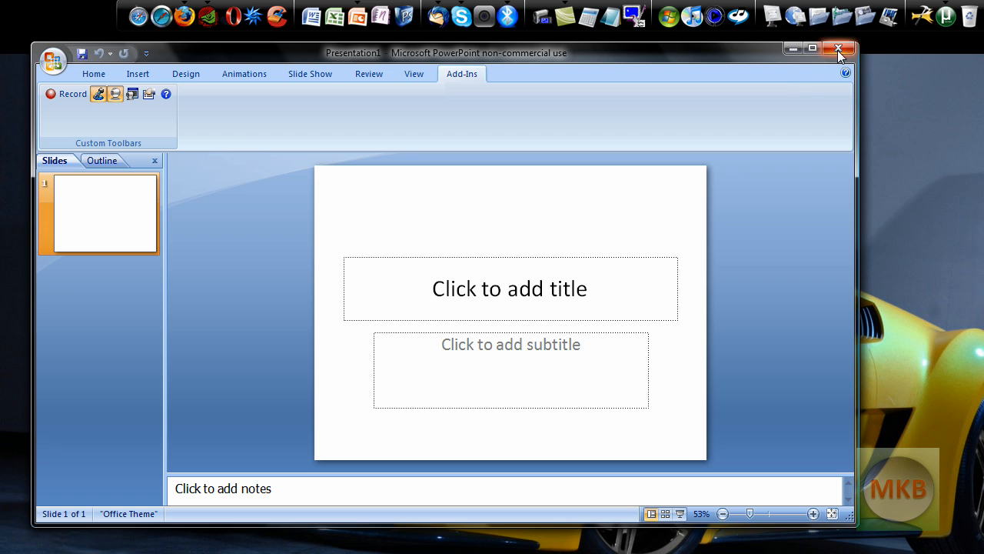
pyautogui.click(839, 49)
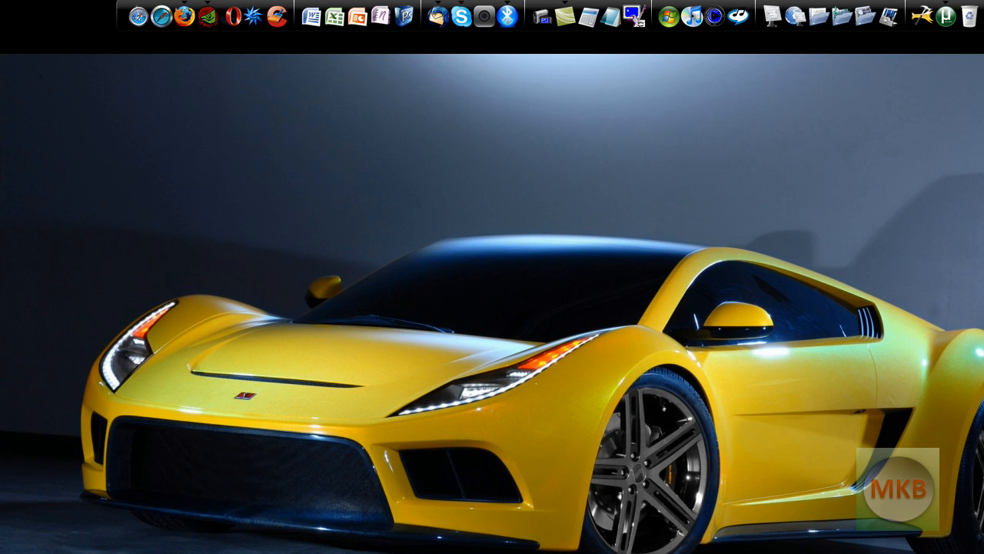
pyautogui.moveTo(450, 145)
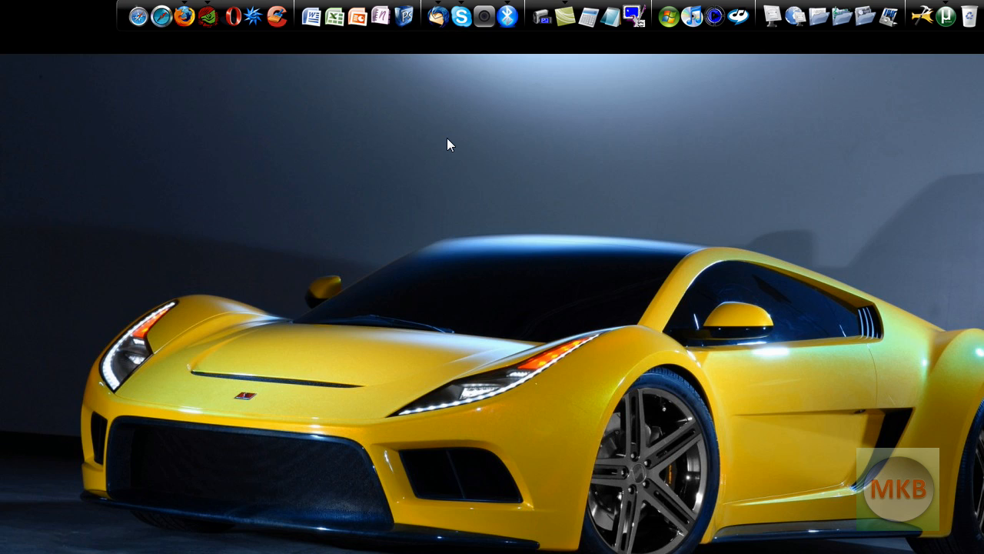